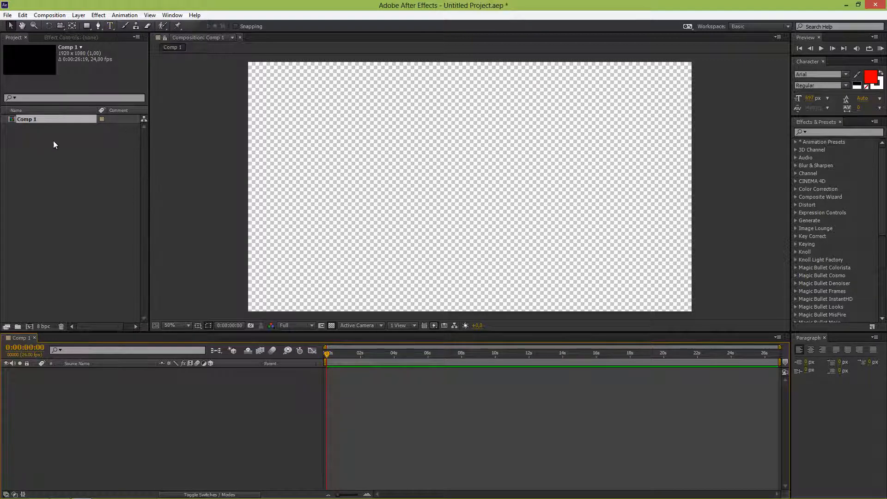
mouse_move(222, 164)
text(L)
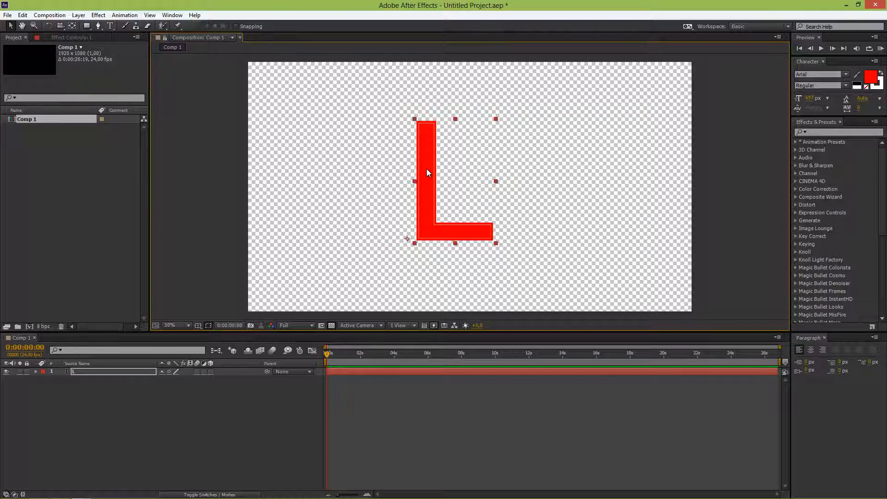
mouse_move(432, 184)
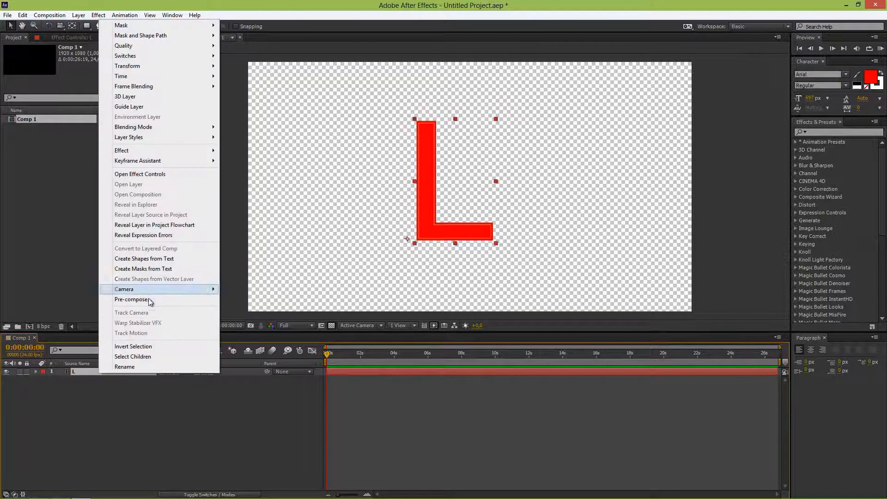
Step: Pre-compose the red L into a new composition named L
click(132, 299)
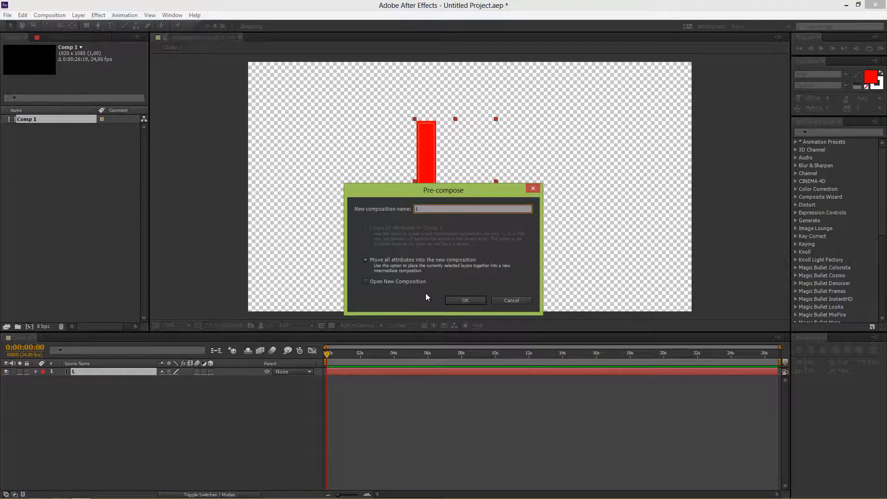
click(465, 300)
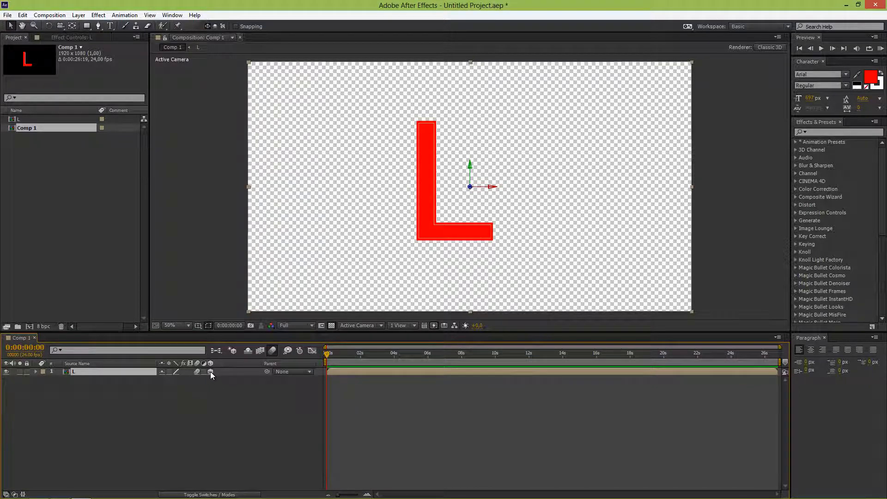
mouse_move(258, 430)
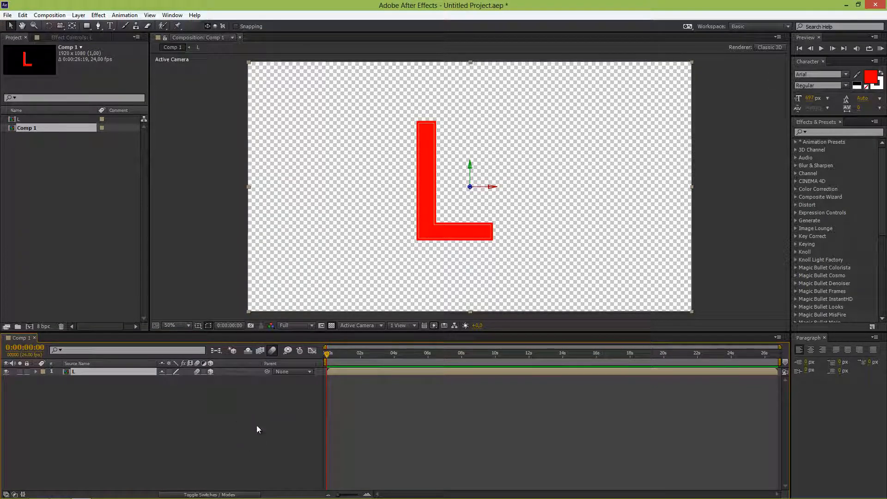
mouse_move(98, 356)
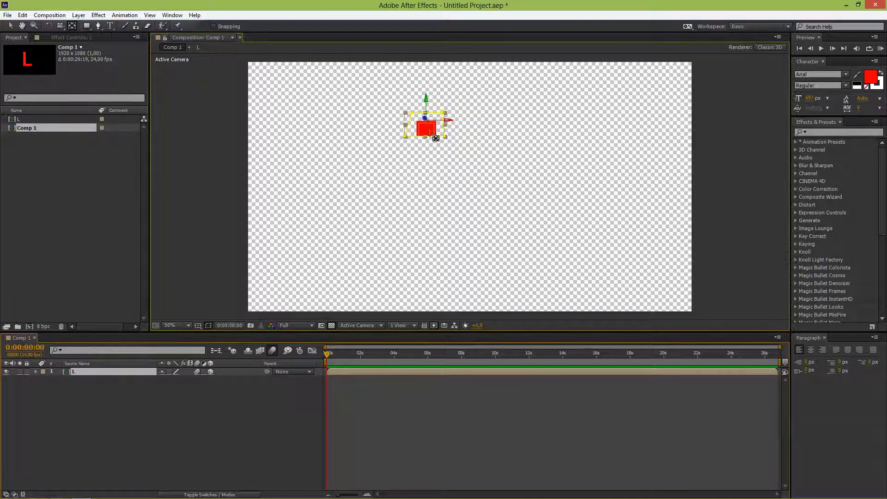
mouse_move(72, 27)
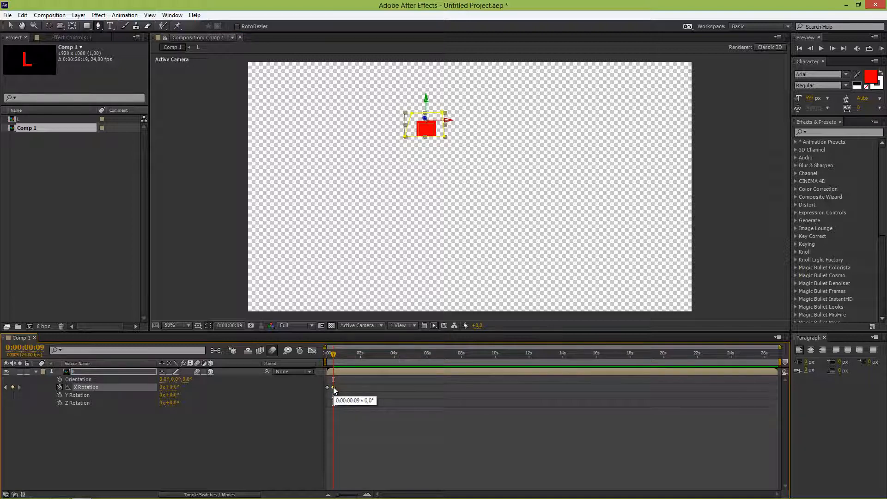
Step: Apply Easy Ease In to the frame-9 X Rotation keyframe
right_click(327, 388)
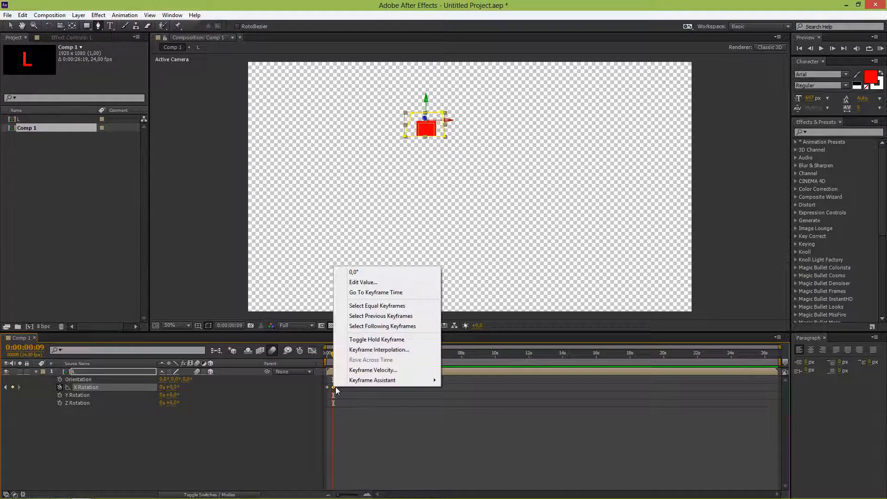
mouse_move(372, 380)
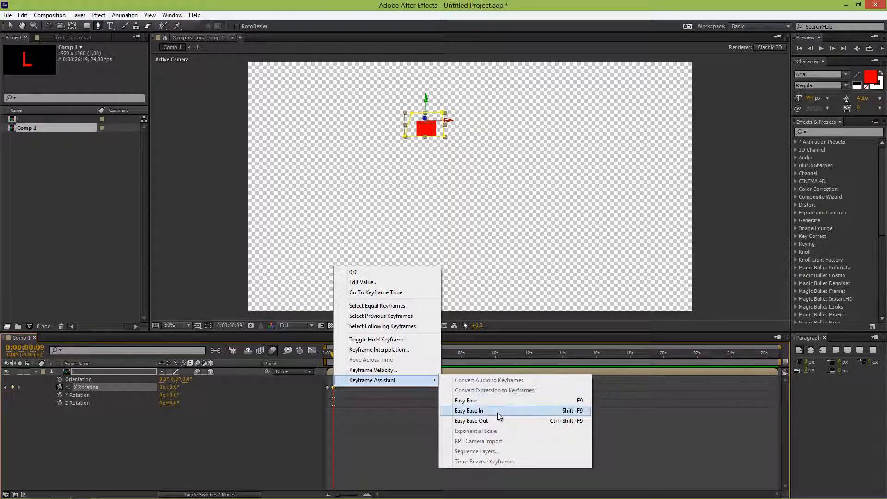
click(468, 410)
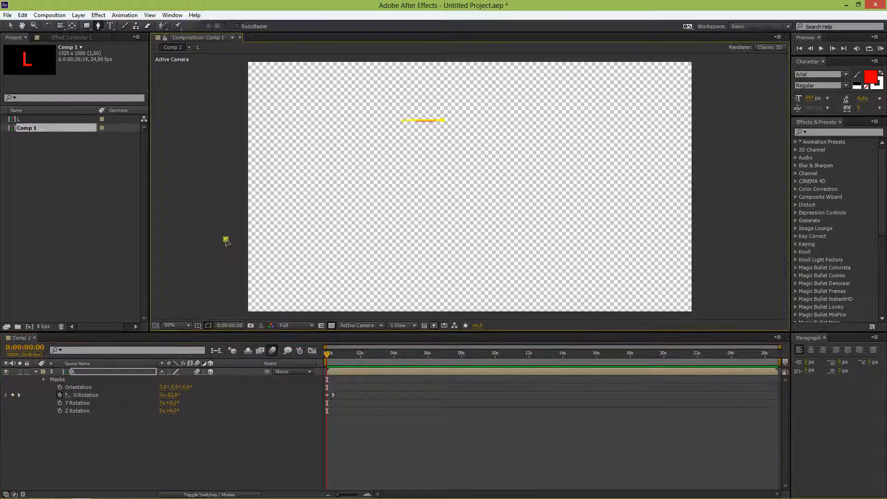
mouse_move(251, 213)
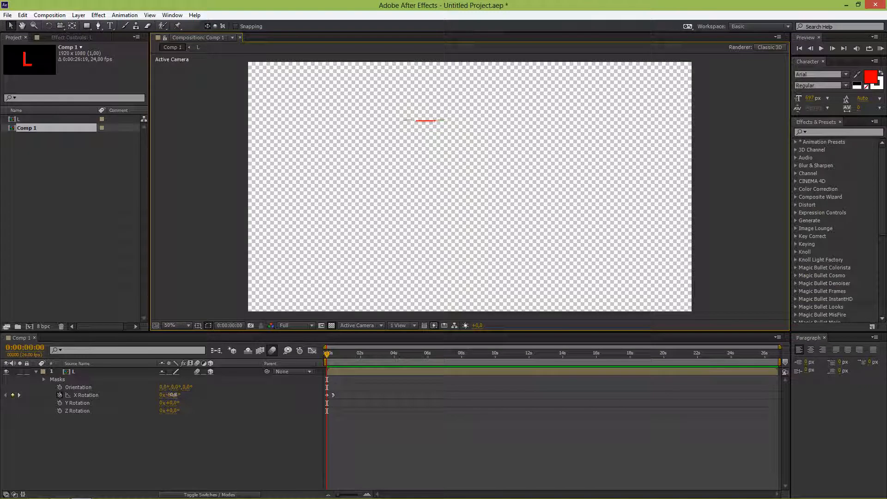
Step: Set the frame-0 X Rotation to -90° and scrub to preview the swing
click(86, 395)
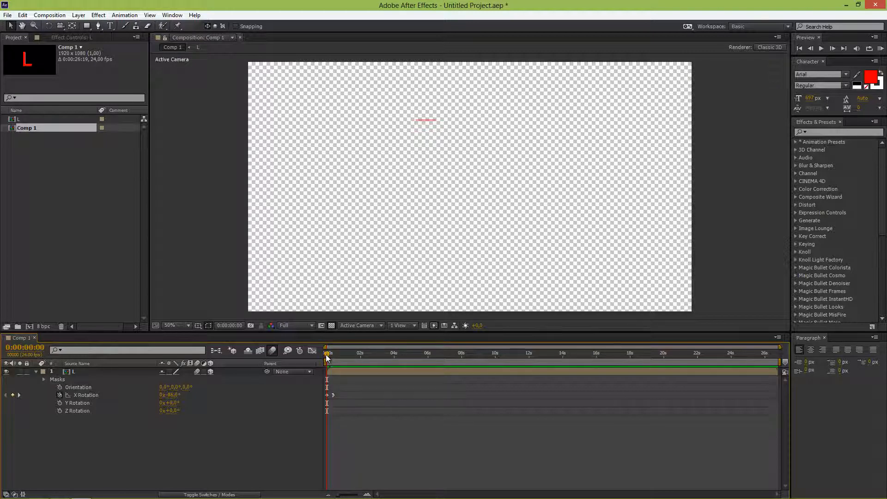
drag(327, 353, 334, 352)
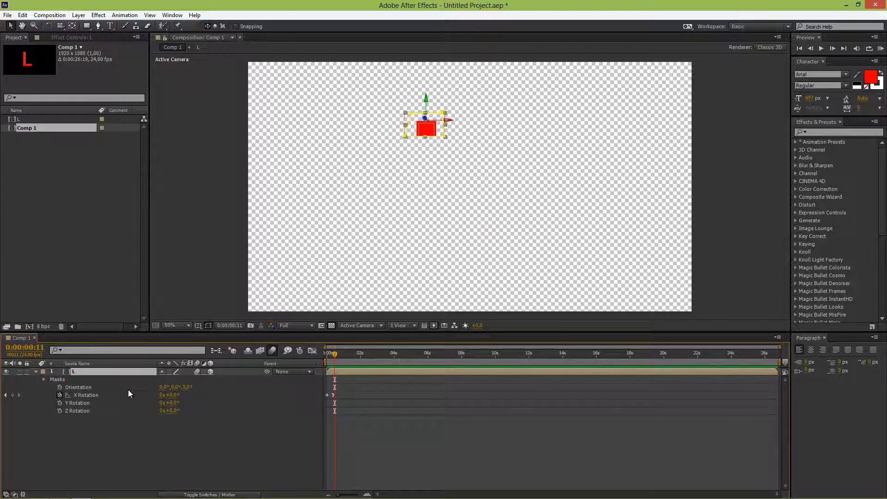
mouse_move(125, 401)
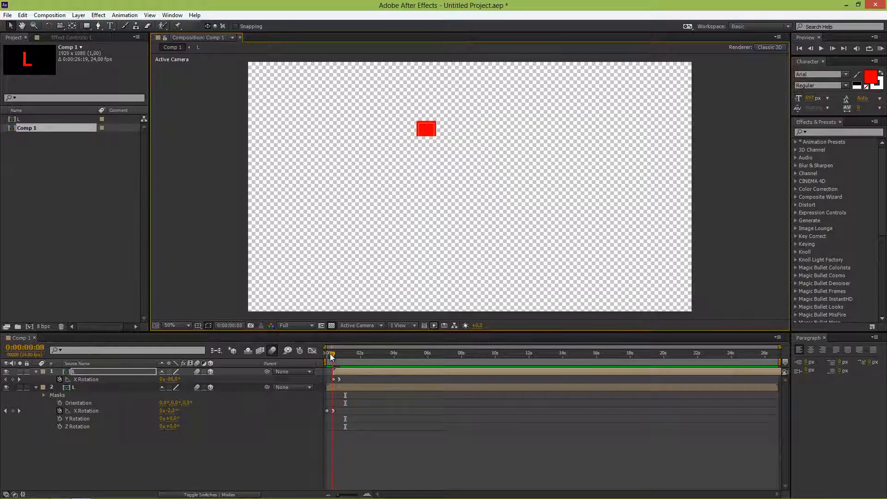
Step: Scrub through the first piece's rotation, then park the time just past one second
drag(334, 353, 328, 353)
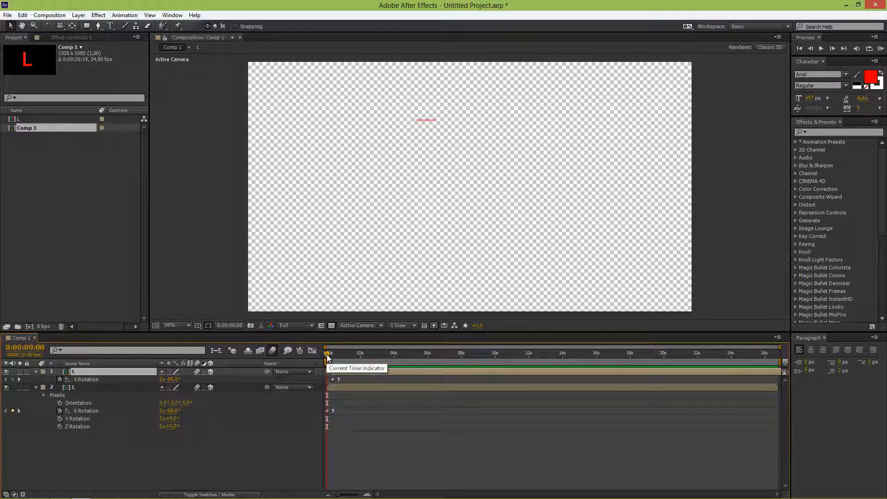
drag(327, 353, 339, 353)
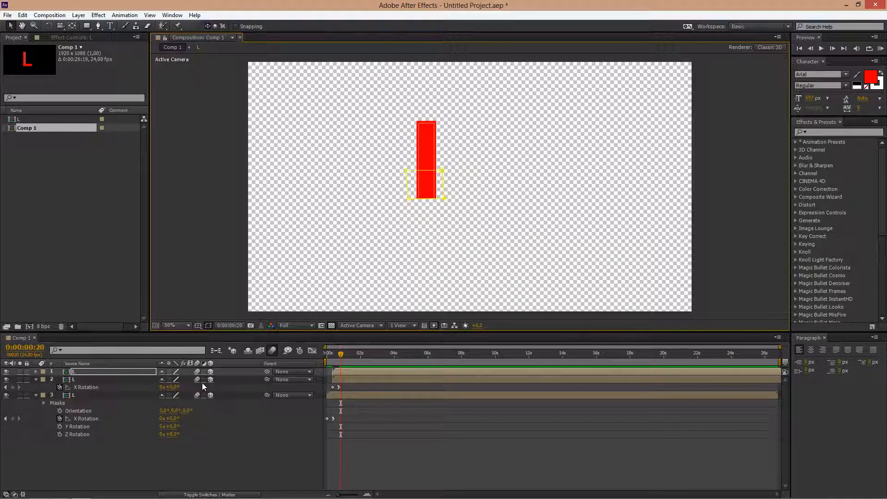
click(36, 371)
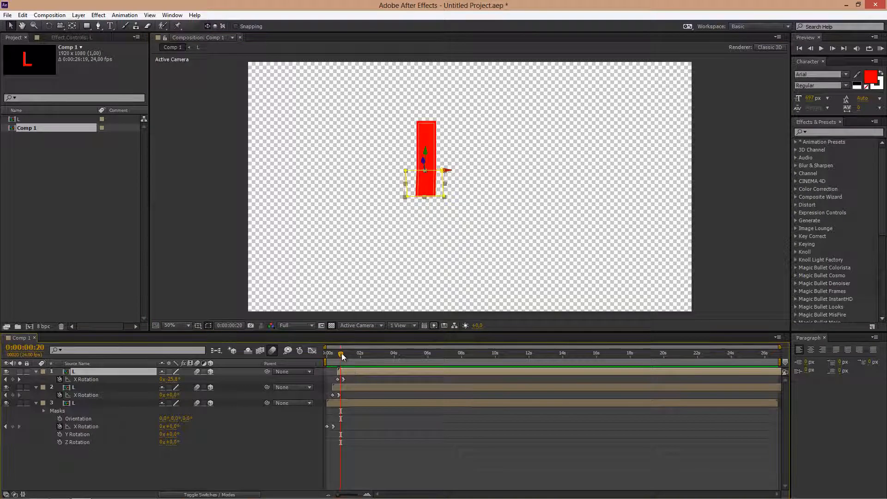
drag(341, 353, 334, 353)
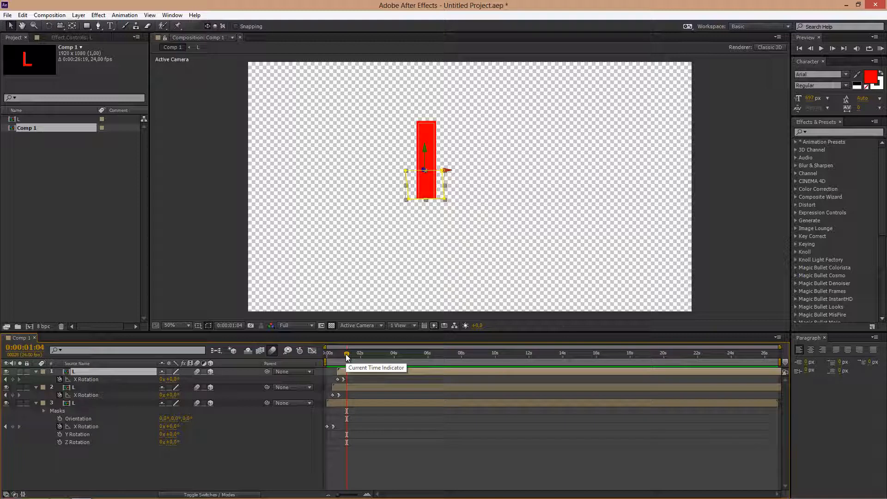
mouse_move(141, 378)
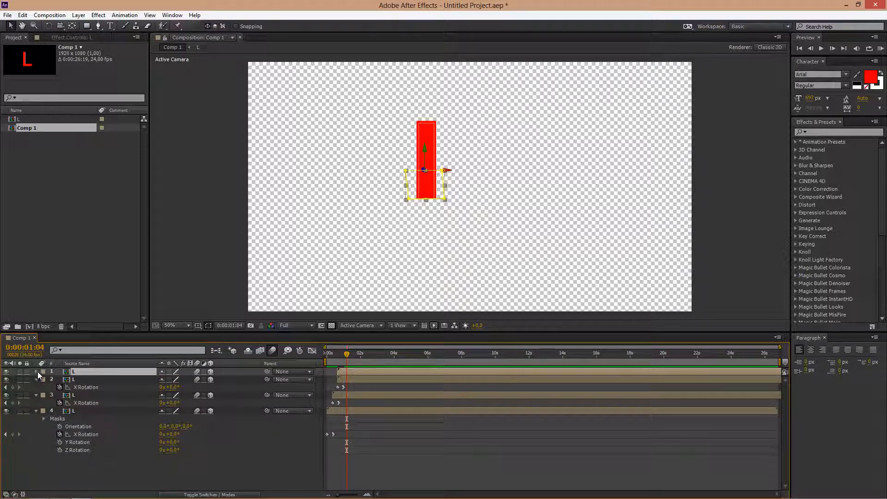
Step: Tick Inverted on the new layer's Mask 1
click(36, 371)
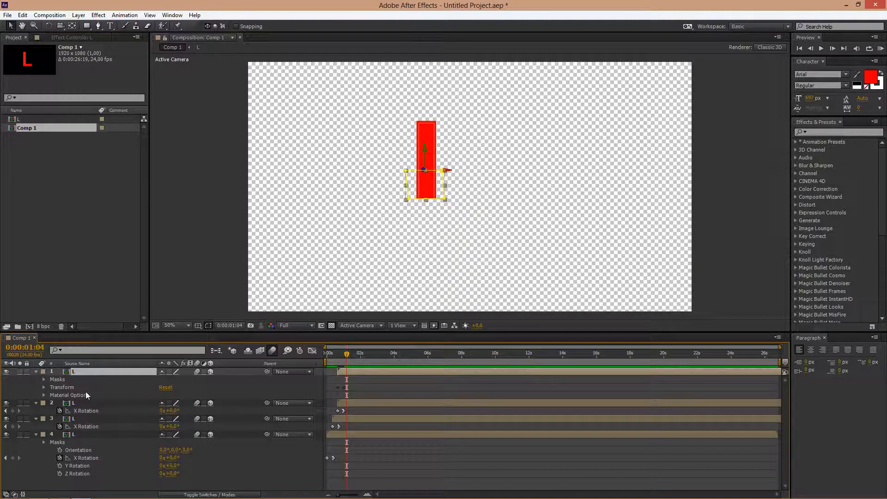
click(43, 379)
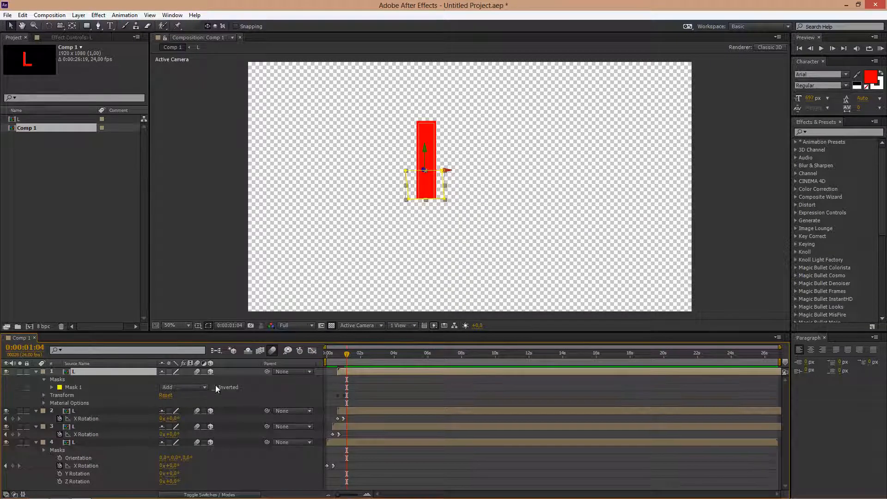
click(214, 388)
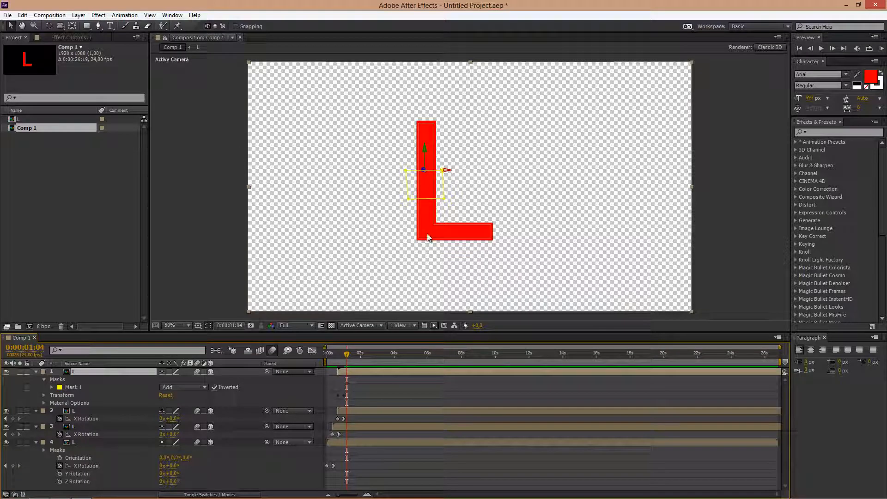
mouse_move(483, 232)
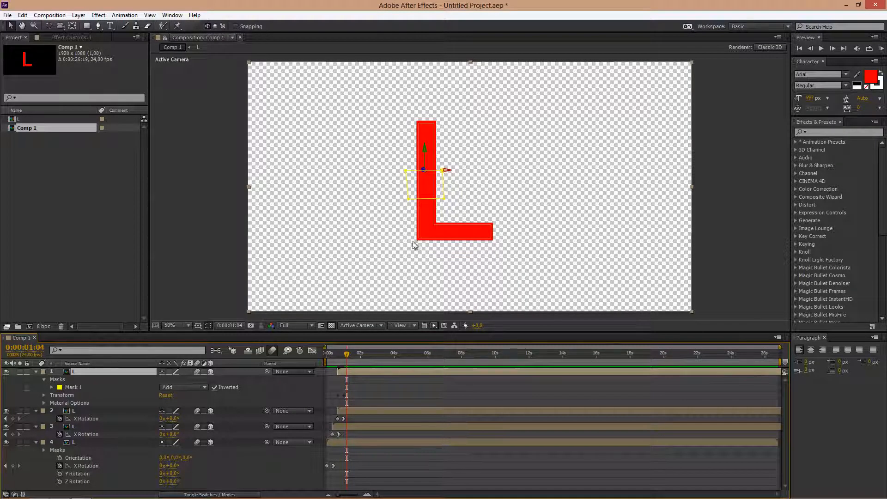
mouse_move(441, 225)
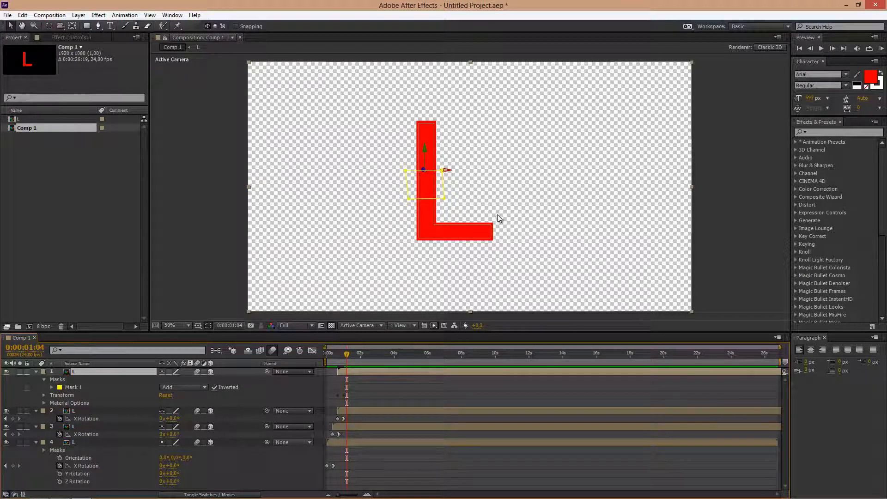
mouse_move(427, 132)
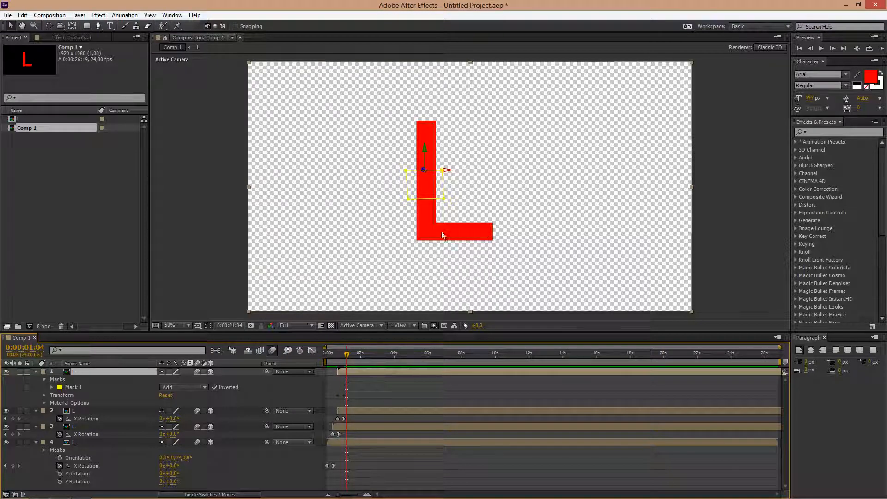
mouse_move(418, 255)
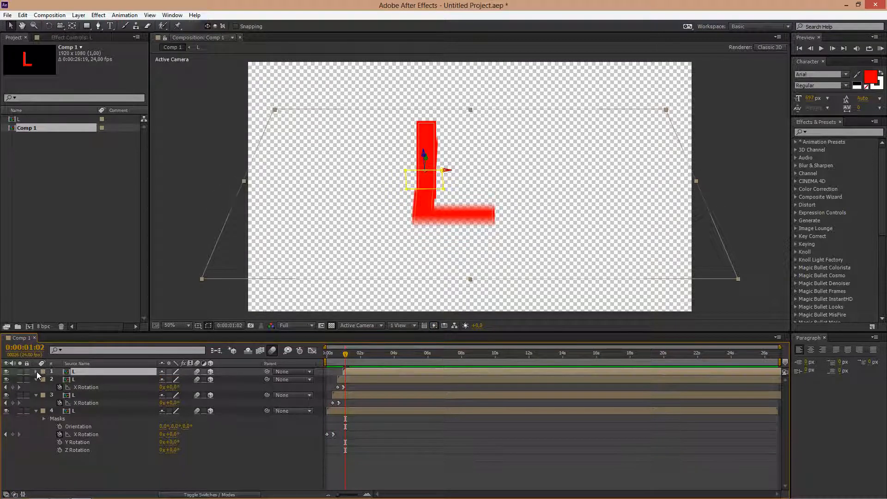
Step: Reveal the new layer's X Rotation, move later in time, and adjust the rotation
click(36, 372)
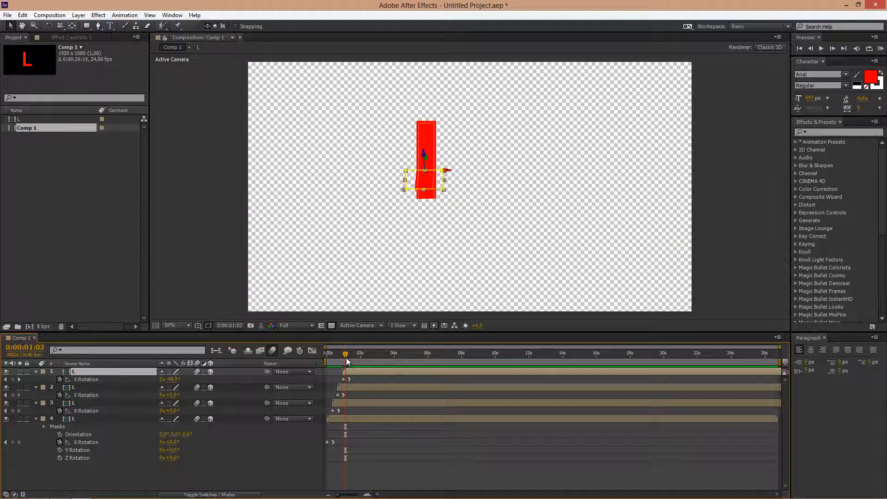
drag(345, 353, 349, 353)
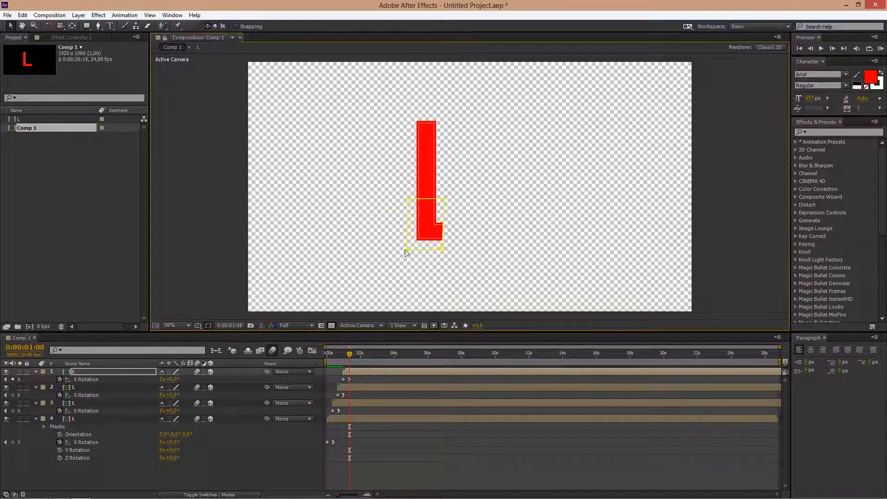
drag(406, 253, 432, 252)
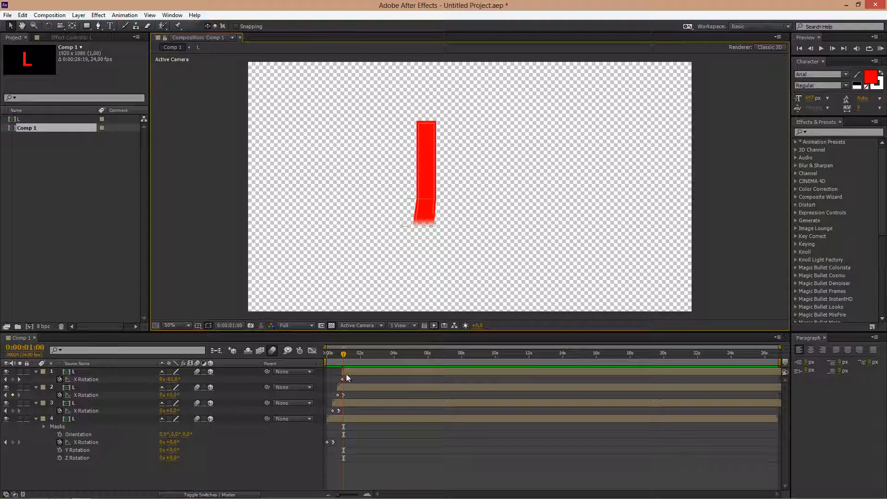
Step: Move the current time indicator to the 1:00 mark
click(73, 372)
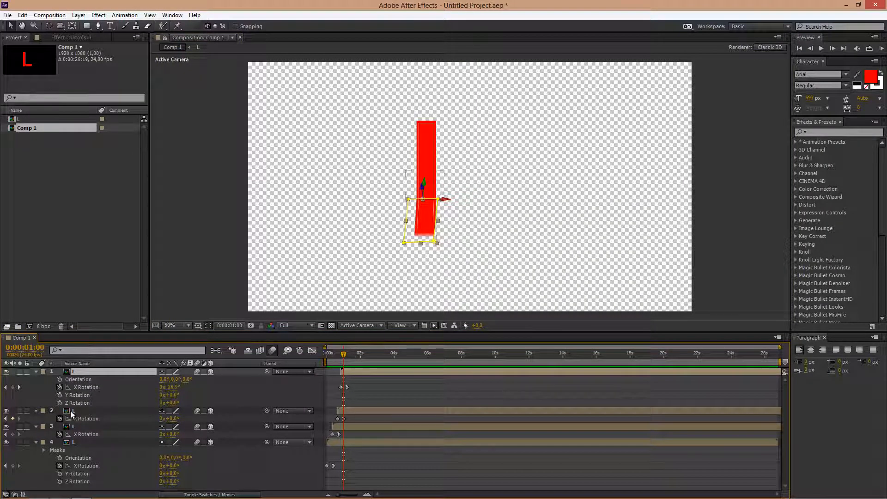
mouse_move(398, 226)
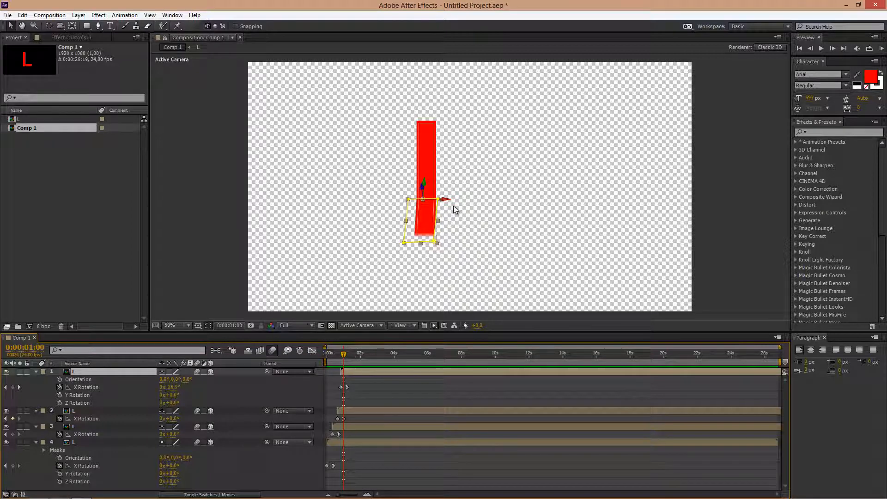
mouse_move(454, 208)
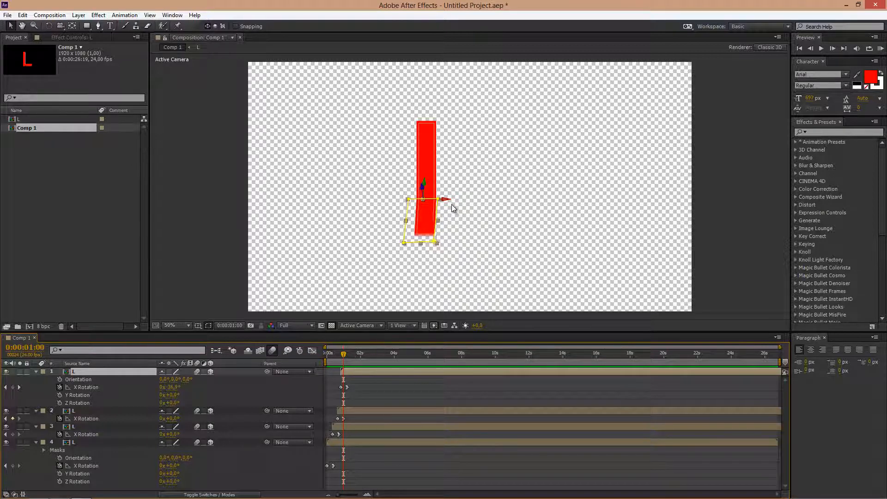